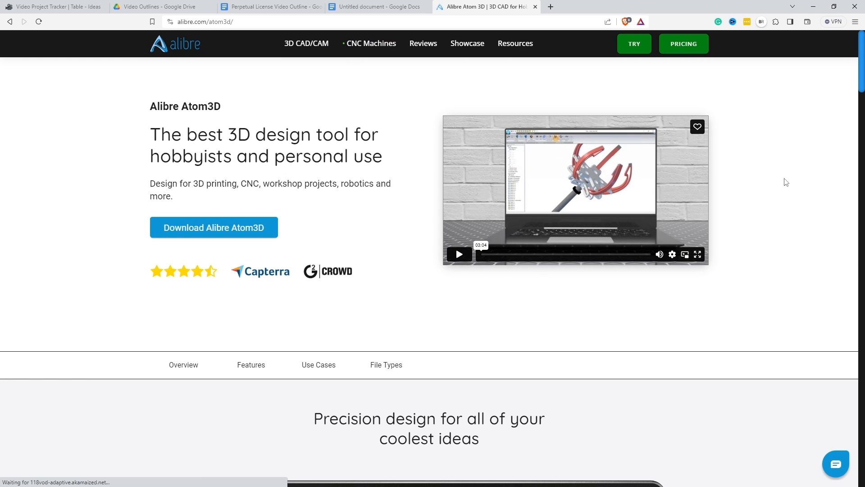
{"action": "scroll", "scroll_direction": "down", "scroll_amount": 3}
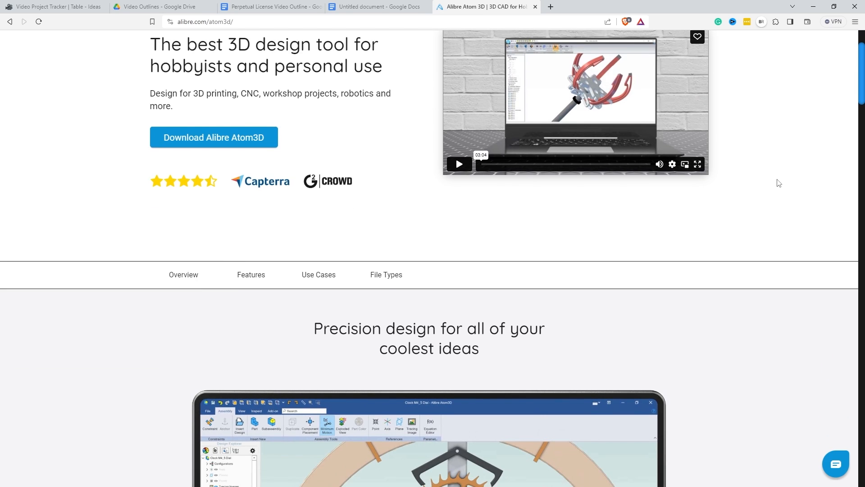
{"action": "scroll", "scroll_direction": "down", "scroll_amount": 3}
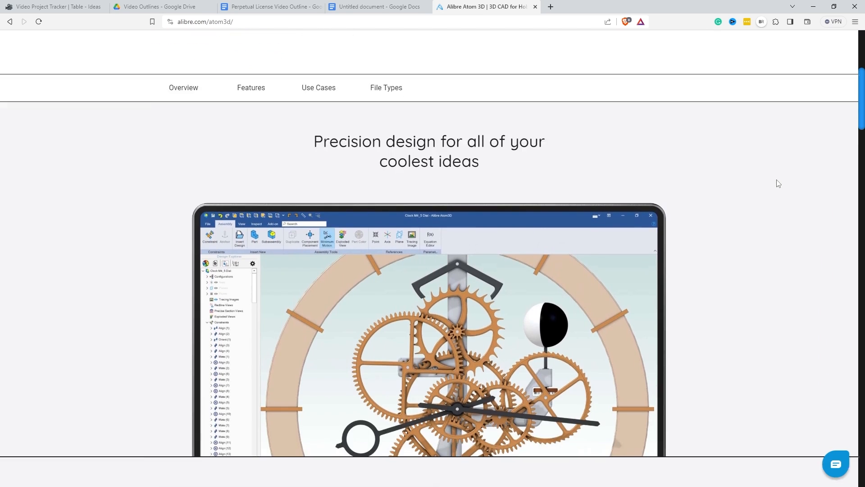
{"action": "scroll", "scroll_direction": "down", "scroll_amount": 3}
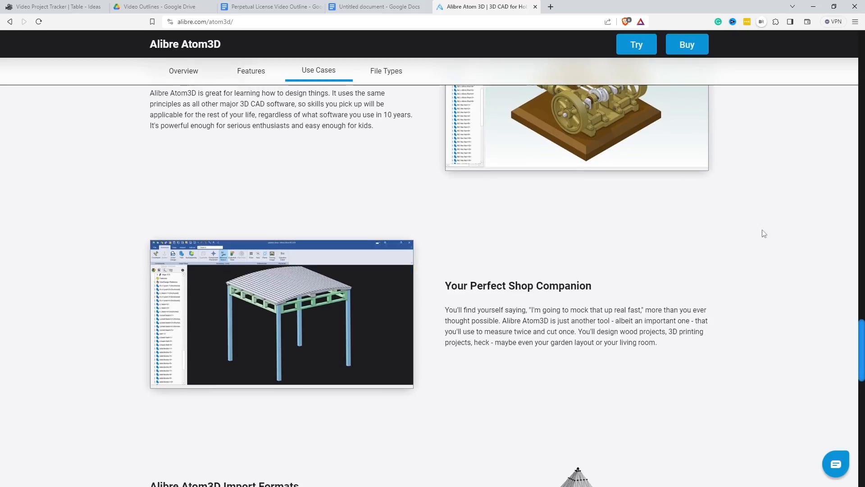
{"action": "scroll", "scroll_direction": "down", "scroll_amount": 3}
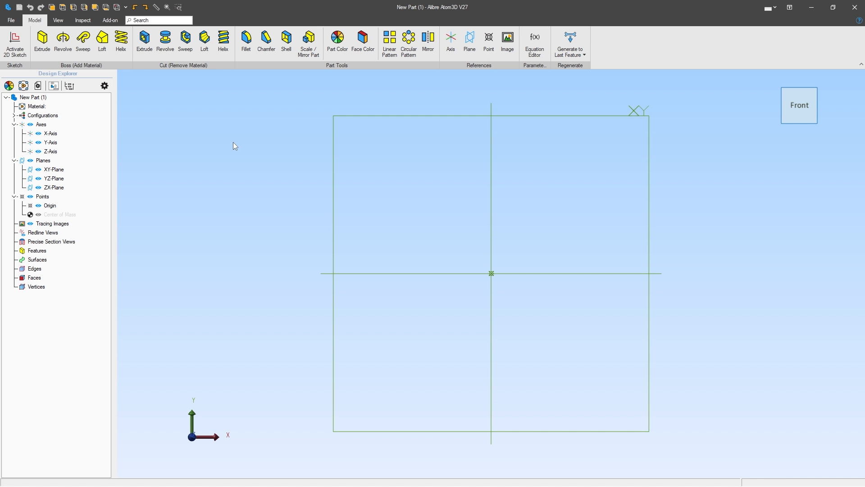
{"action": "mouse_move", "coordinate": [41, 40]}
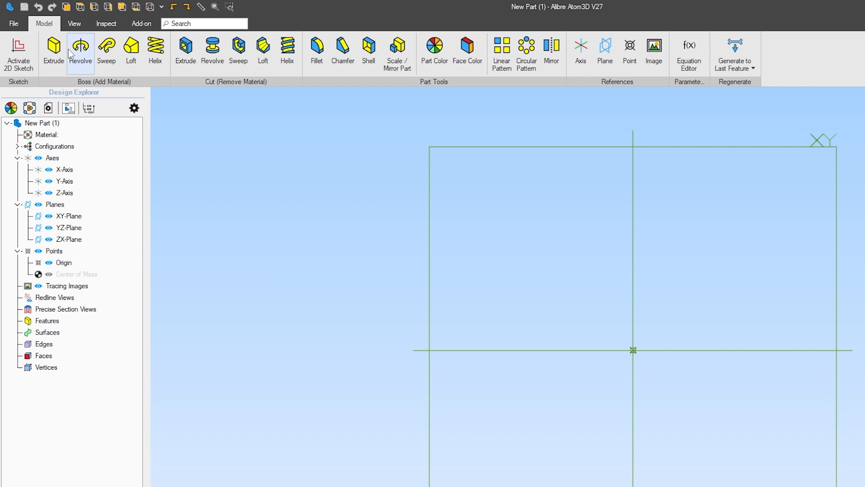
{"action": "mouse_move", "coordinate": [238, 50]}
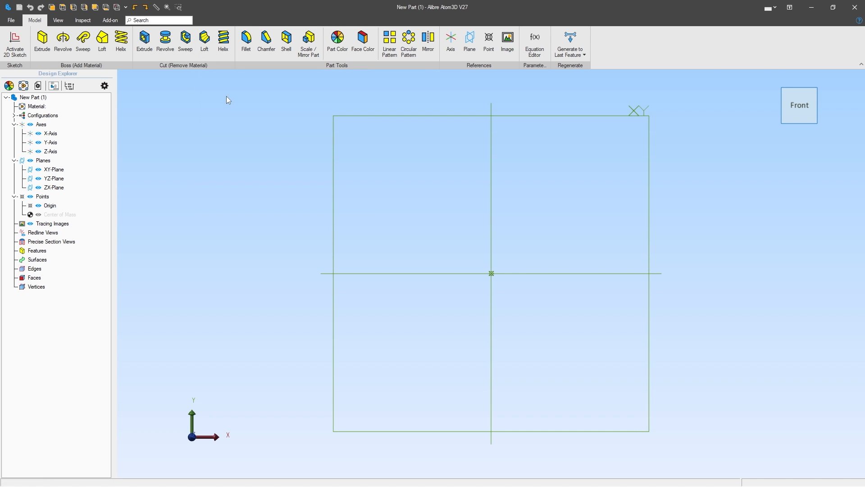
{"action": "mouse_move", "coordinate": [349, 49]}
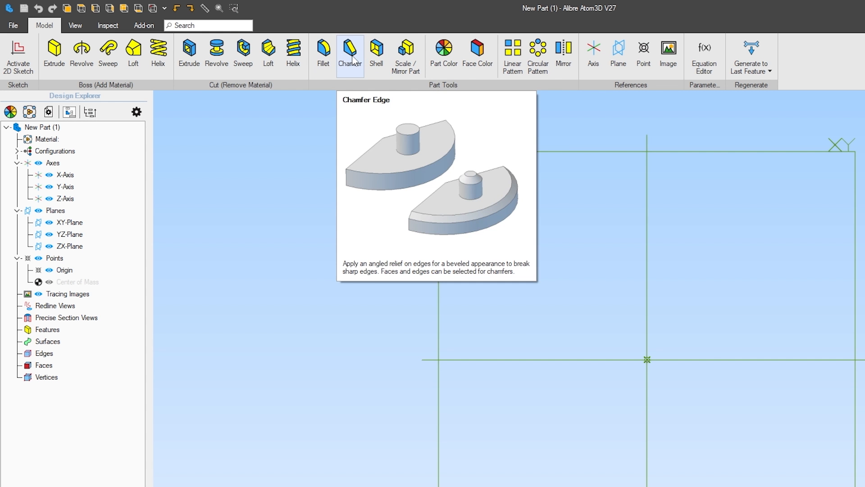
{"action": "mouse_move", "coordinate": [405, 54]}
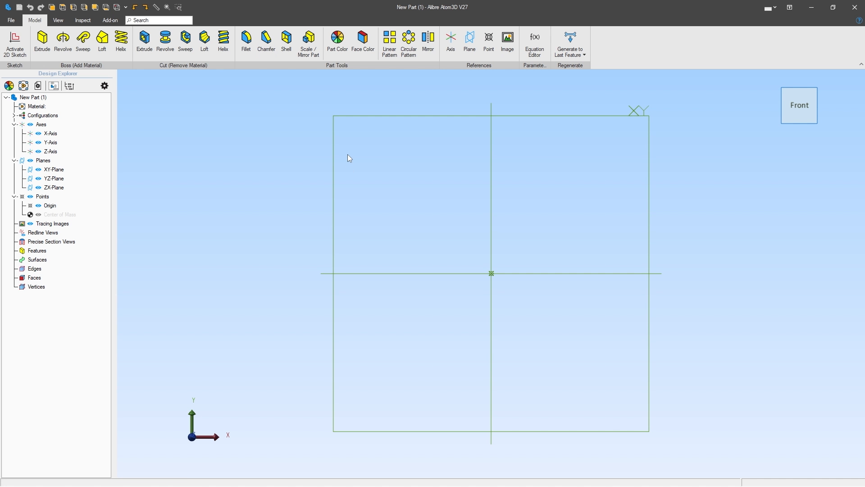
{"action": "mouse_move", "coordinate": [337, 83]}
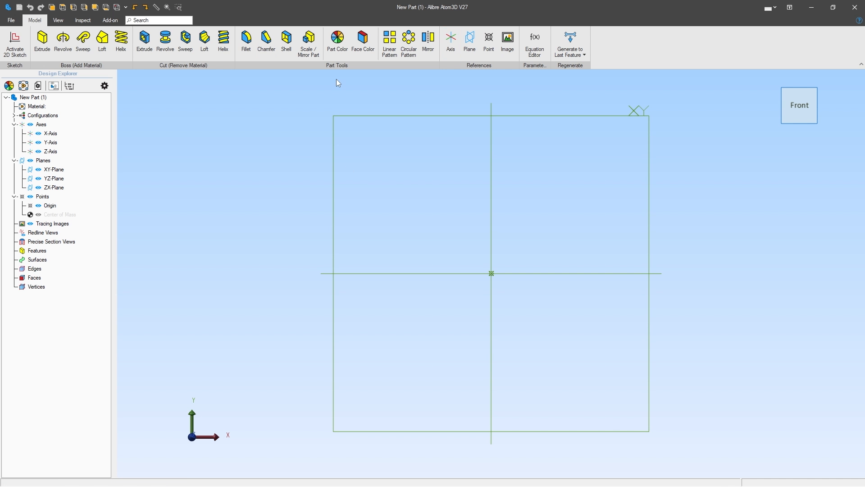